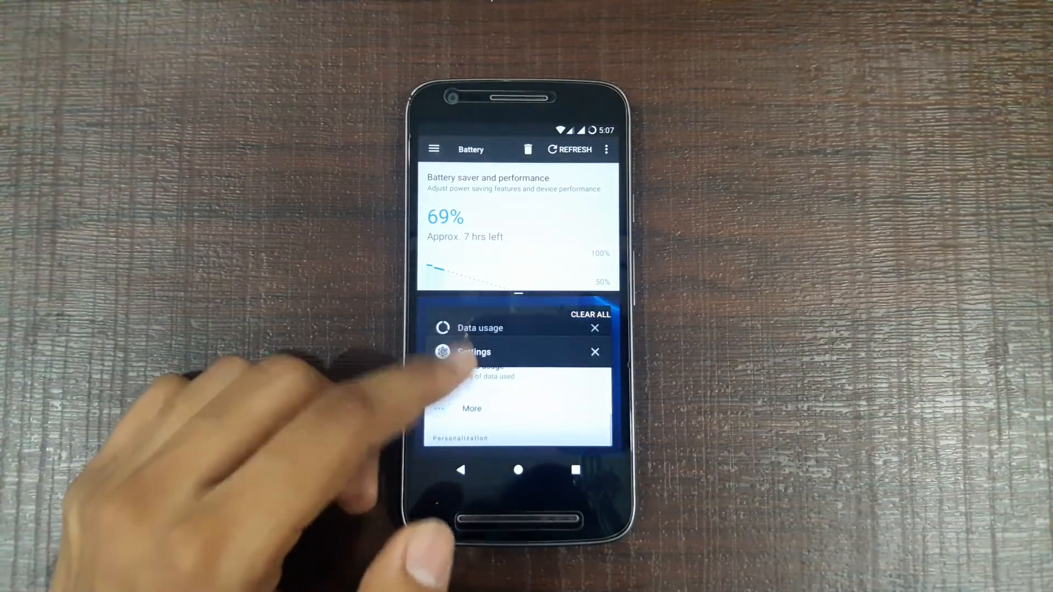
Place the Settings card in the lower split-screen half from Recents
{"action": "left_click", "coordinate": [480, 328]}
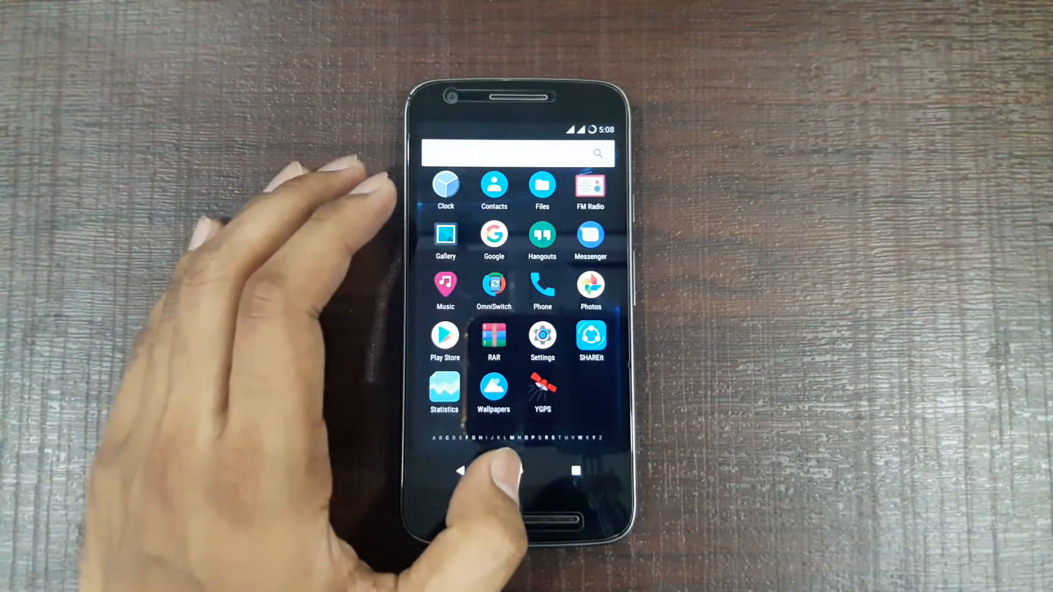
Return to the launcher home screen before pulling down Quick Settings
{"action": "left_click", "coordinate": [542, 337]}
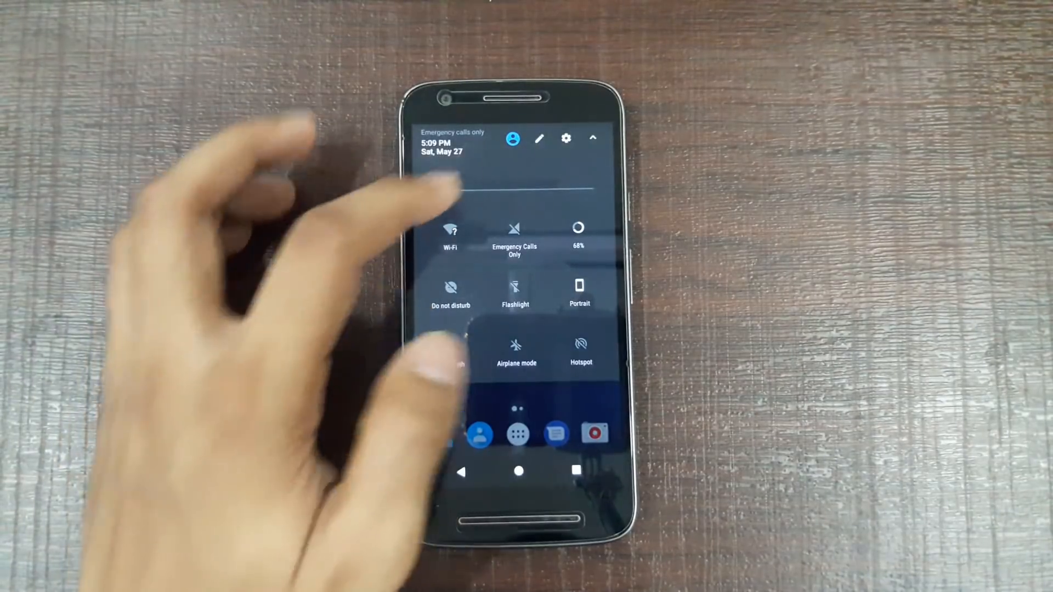
Browse the tile editor's extra ROM tiles and add the Weather tile to the panel
{"action": "left_click", "coordinate": [540, 139]}
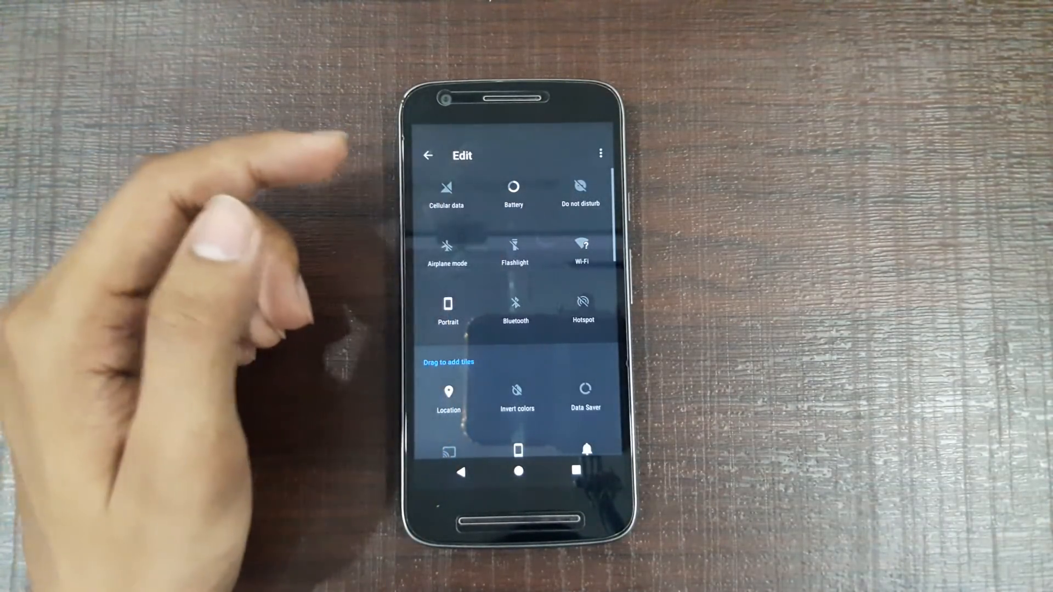
{"action": "scroll", "scroll_direction": "down", "scroll_amount": 3}
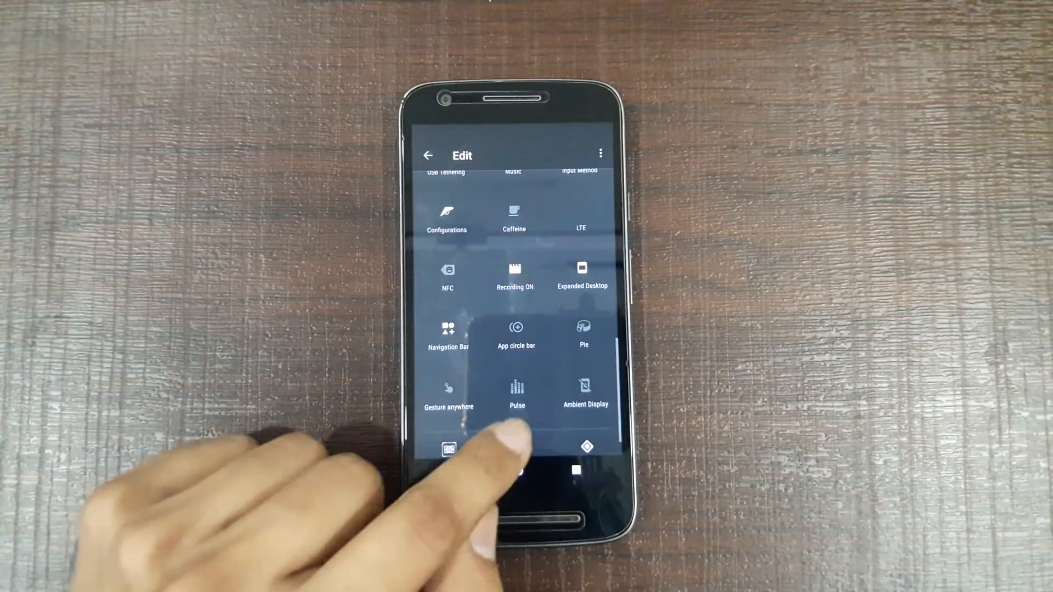
{"action": "scroll", "scroll_direction": "down", "scroll_amount": 3}
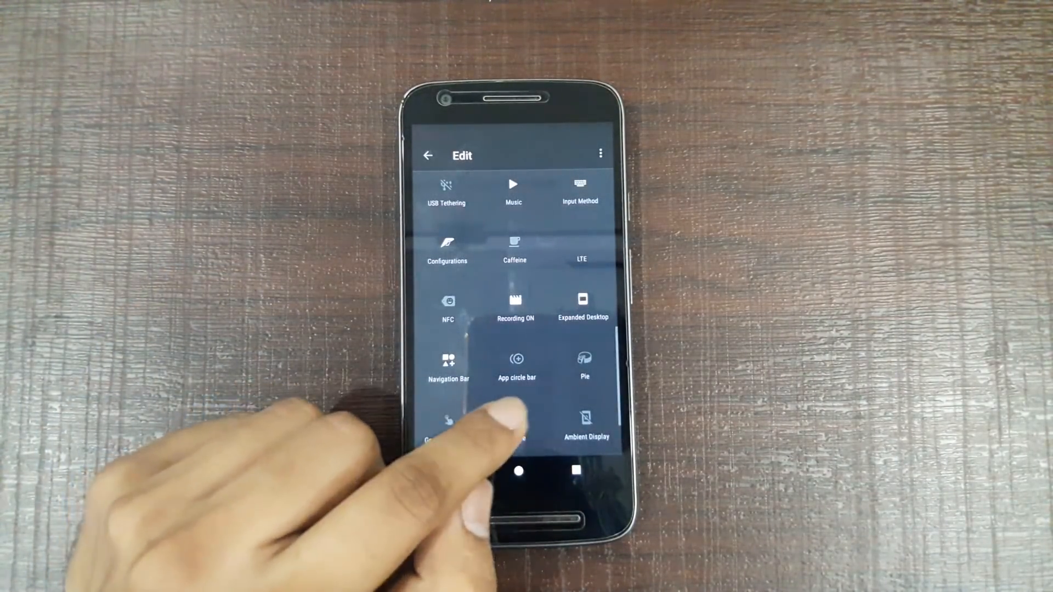
{"action": "scroll", "scroll_direction": "down", "scroll_amount": 3}
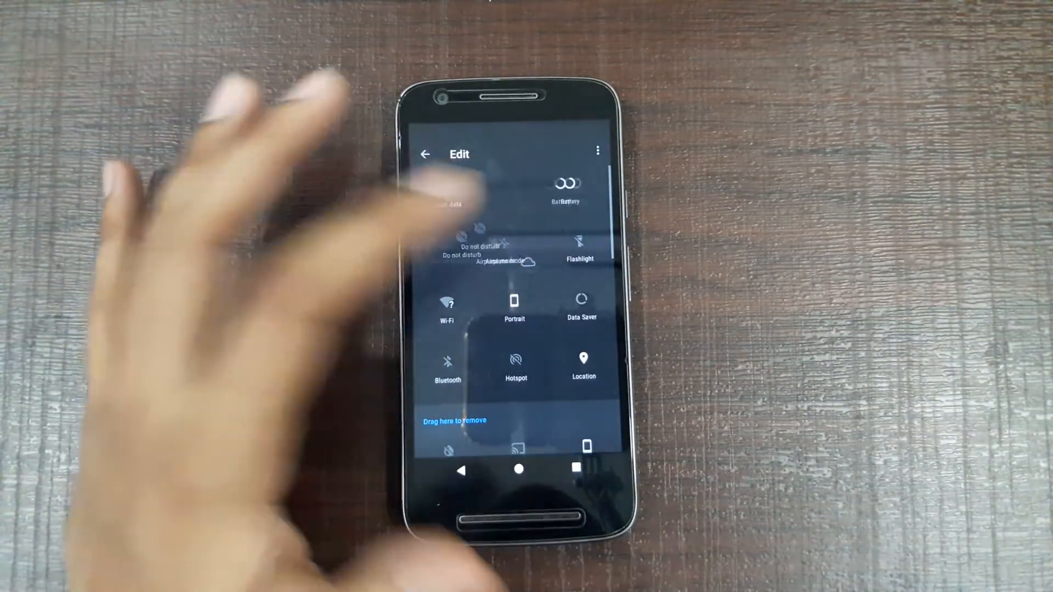
{"action": "scroll", "scroll_direction": "down", "scroll_amount": 3}
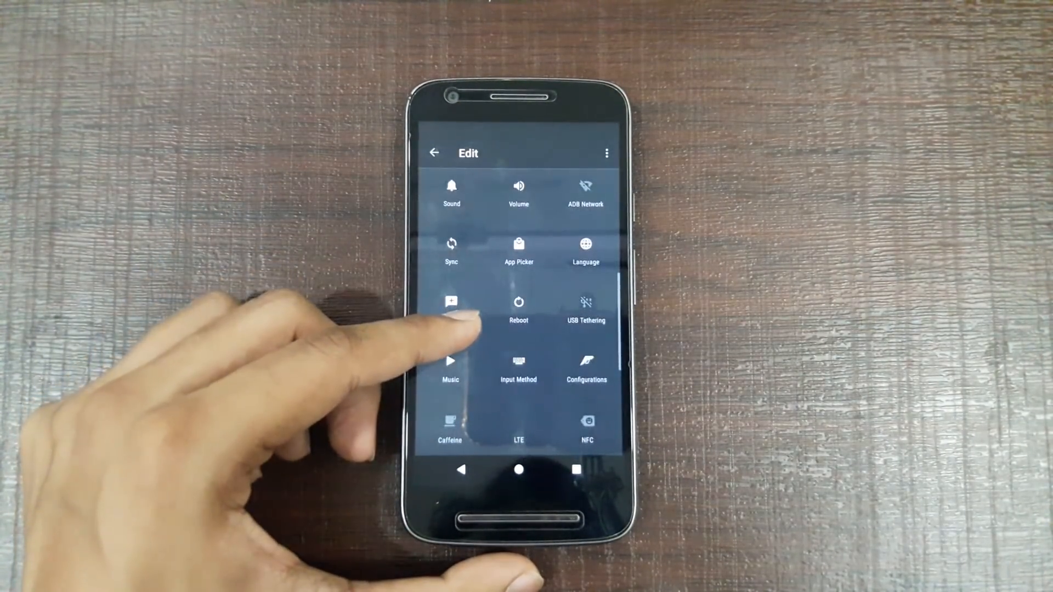
{"action": "scroll", "scroll_direction": "down", "scroll_amount": 3}
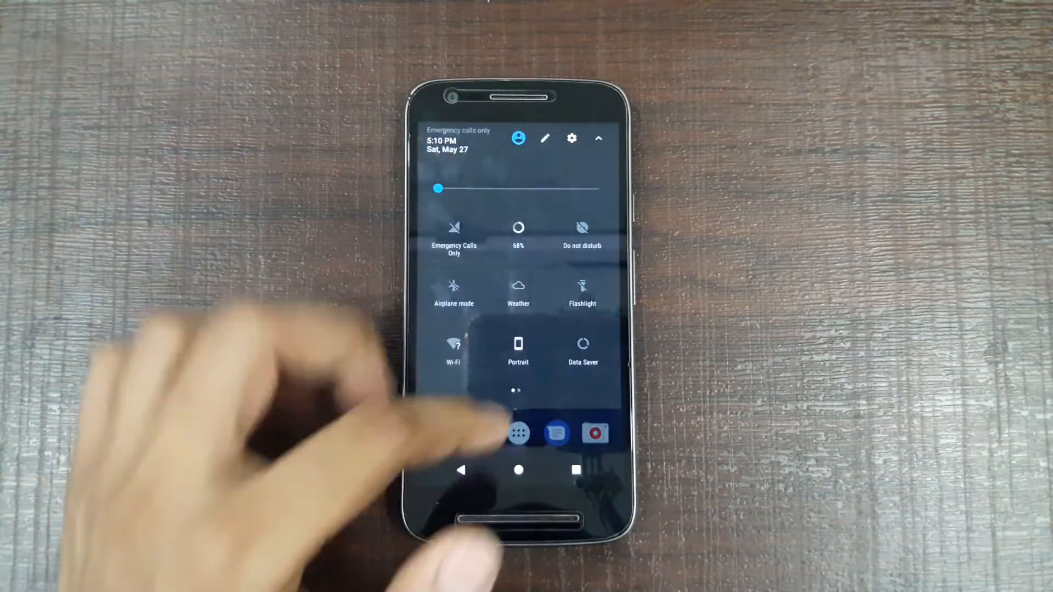
Review Display settings, then scroll the main list to the Storage, Battery and Memory entries
{"action": "left_click", "coordinate": [571, 138]}
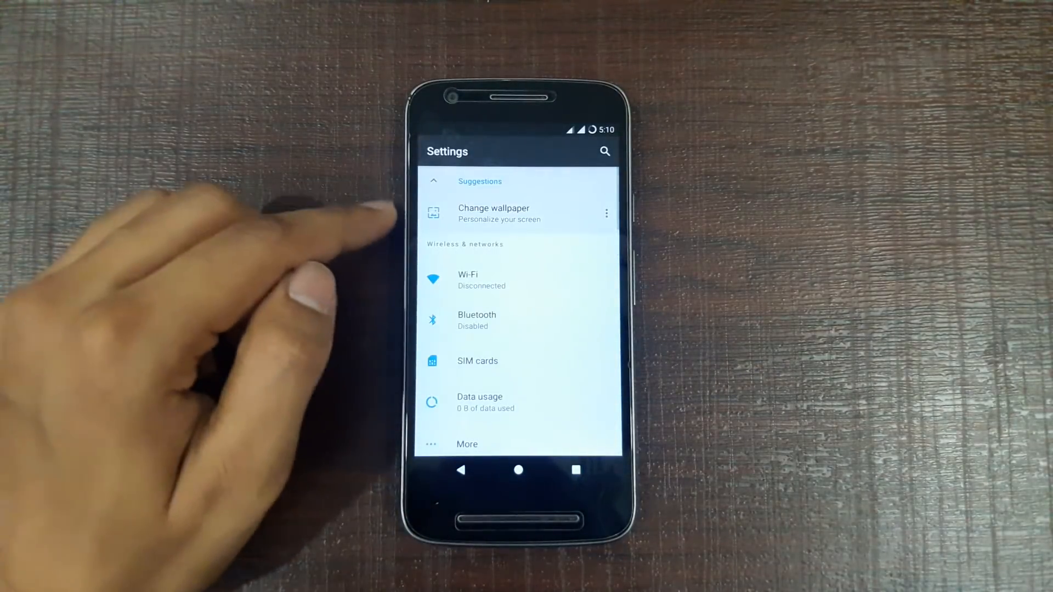
{"action": "scroll", "scroll_direction": "down", "scroll_amount": 3}
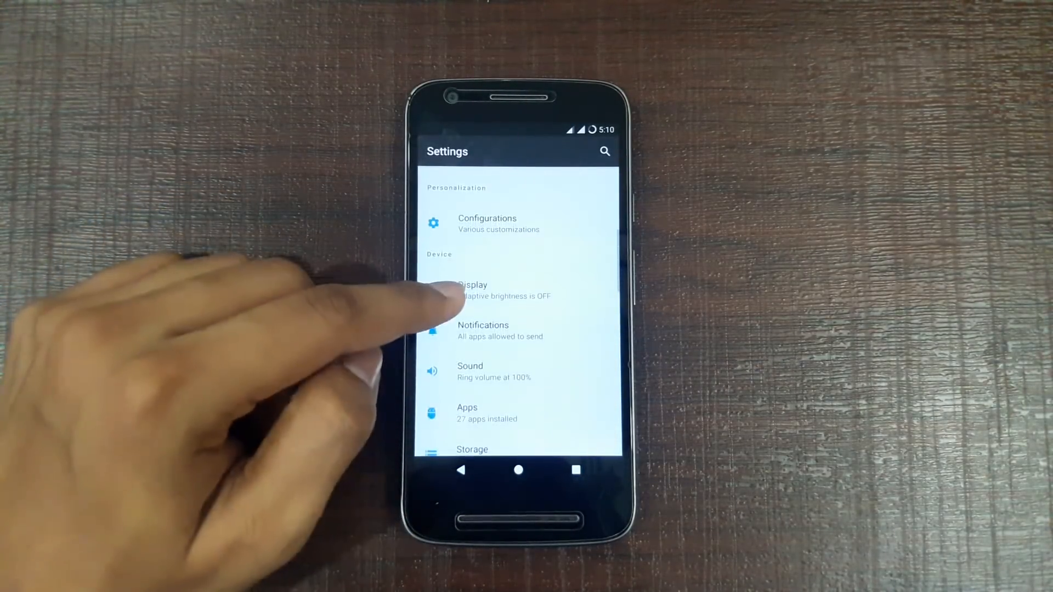
{"action": "left_click", "coordinate": [474, 290]}
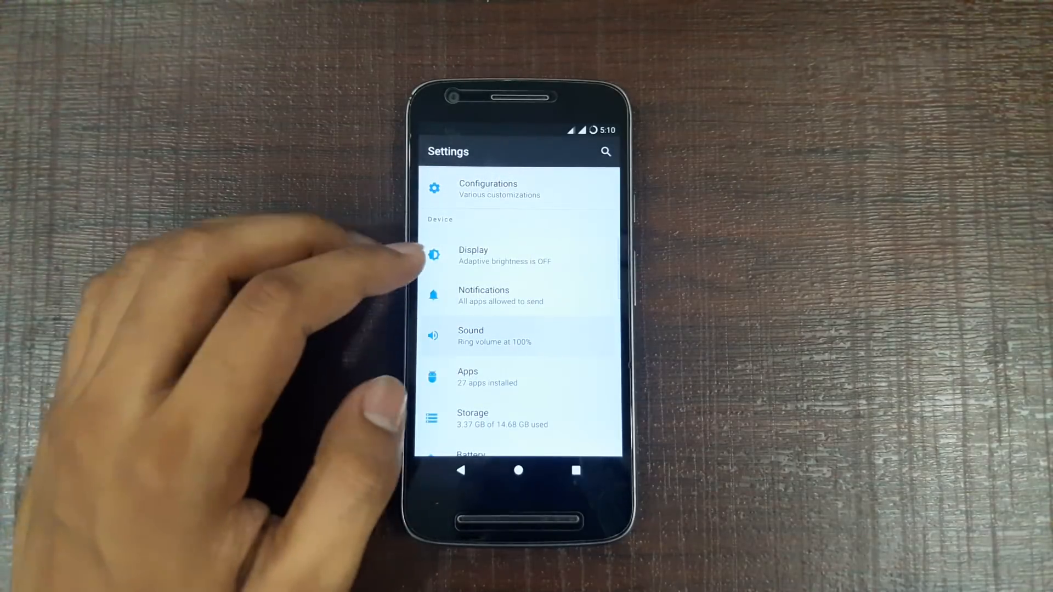
{"action": "left_click", "coordinate": [470, 336]}
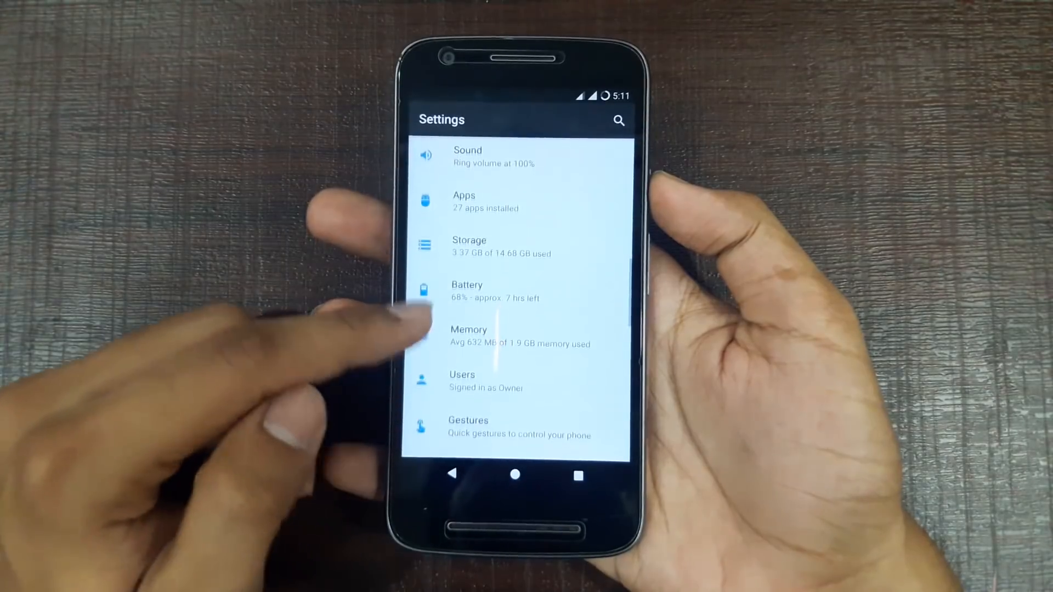
{"action": "scroll", "scroll_direction": "down", "scroll_amount": 3}
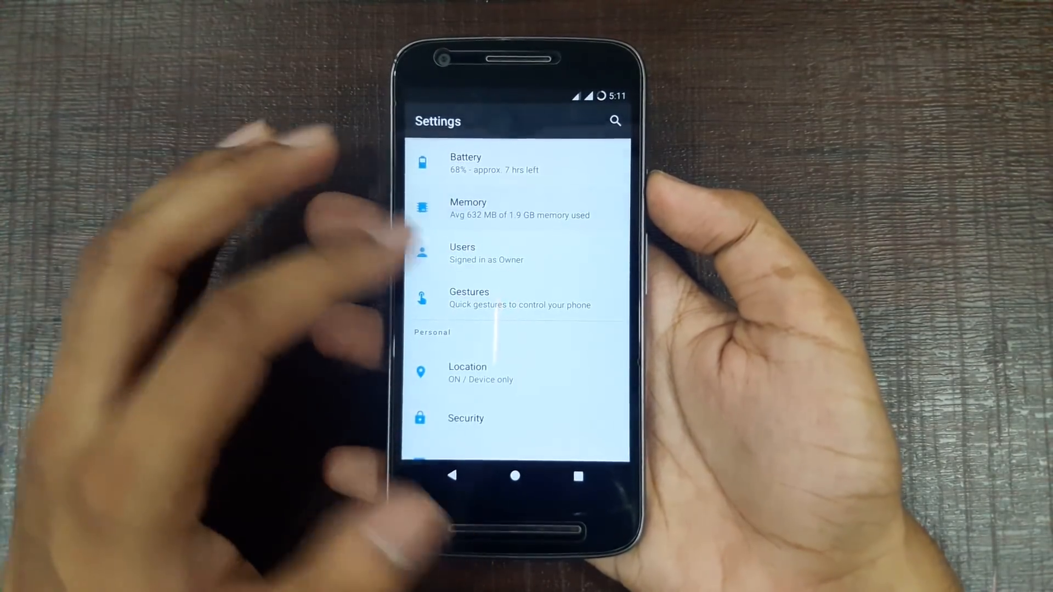